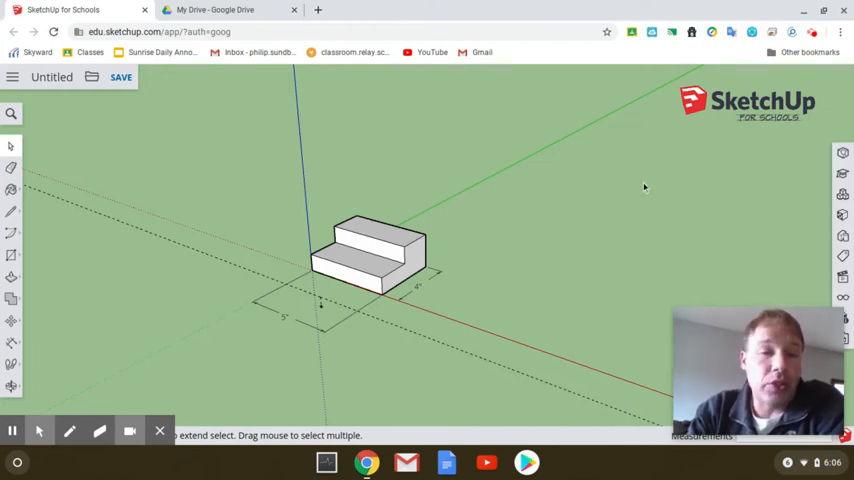
{"action": "mouse_move", "coordinate": [632, 178]}
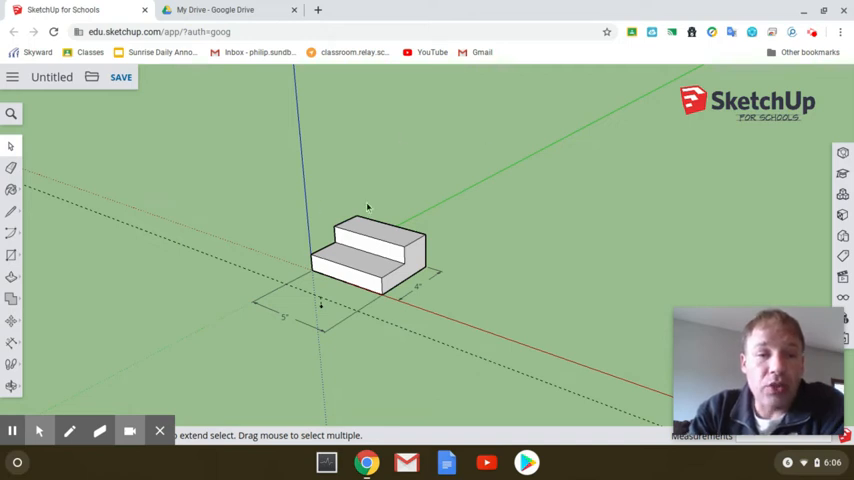
{"action": "mouse_move", "coordinate": [512, 290]}
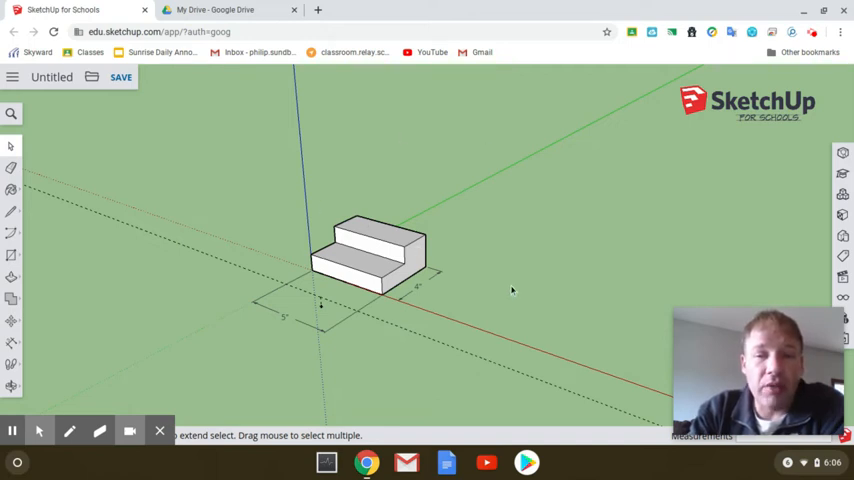
{"action": "mouse_move", "coordinate": [51, 77]}
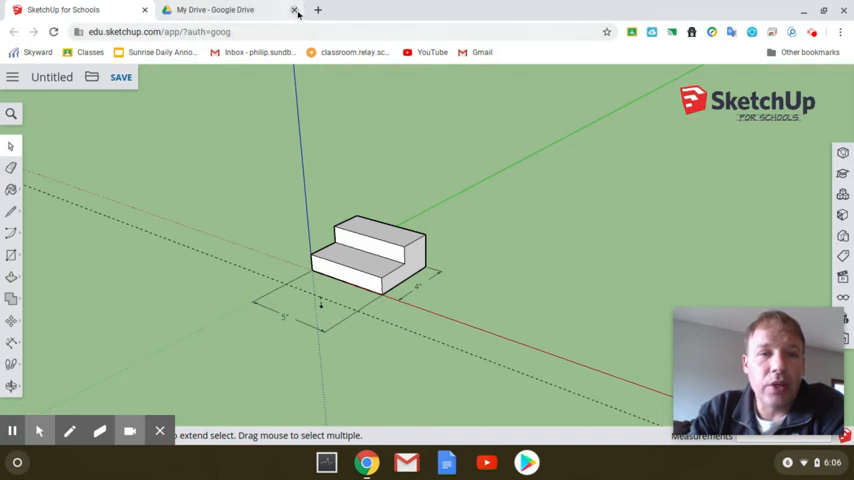
Step: Switch to the Google Drive tab and go into My Drive
{"action": "left_click", "coordinate": [296, 10]}
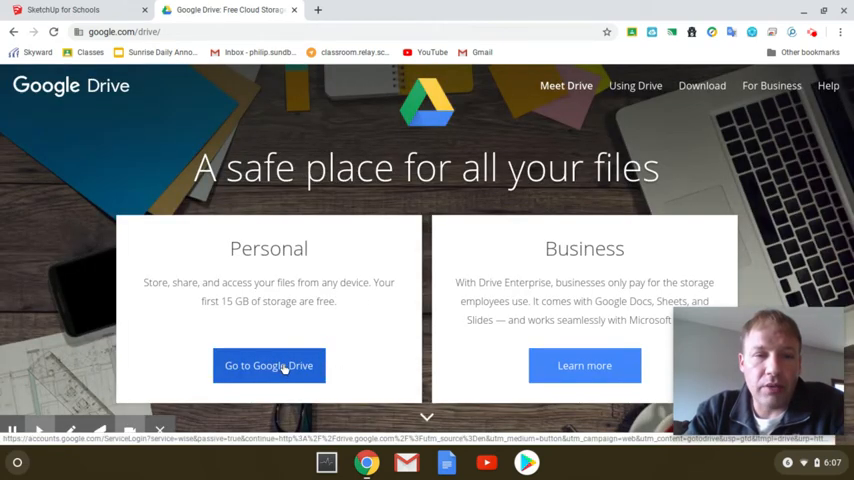
{"action": "left_click", "coordinate": [268, 365]}
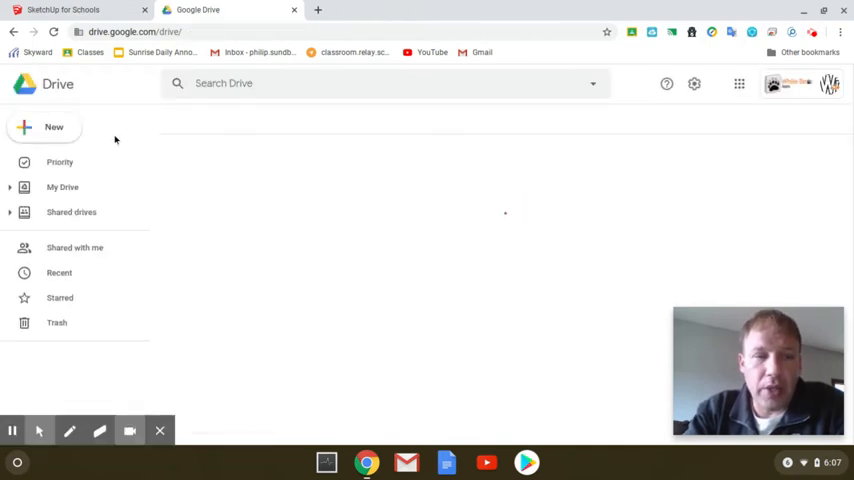
{"action": "left_click", "coordinate": [62, 187]}
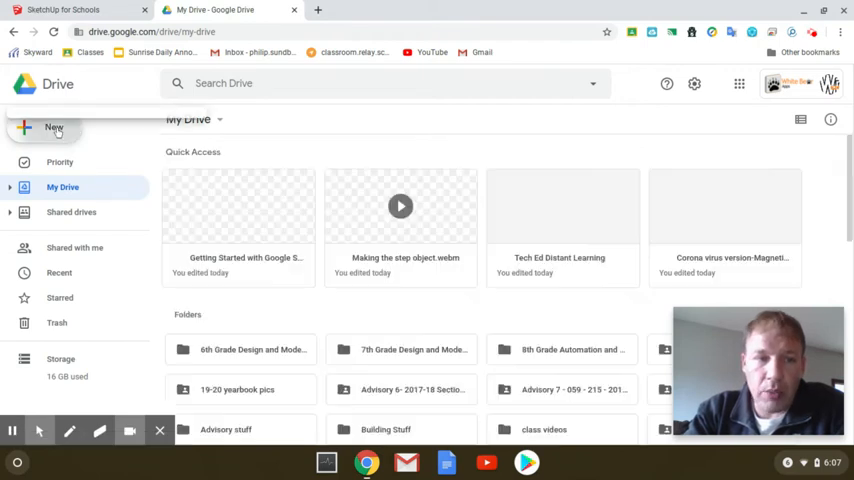
Step: Create a new My Drive folder named 'google sketchup'
{"action": "left_click", "coordinate": [53, 128]}
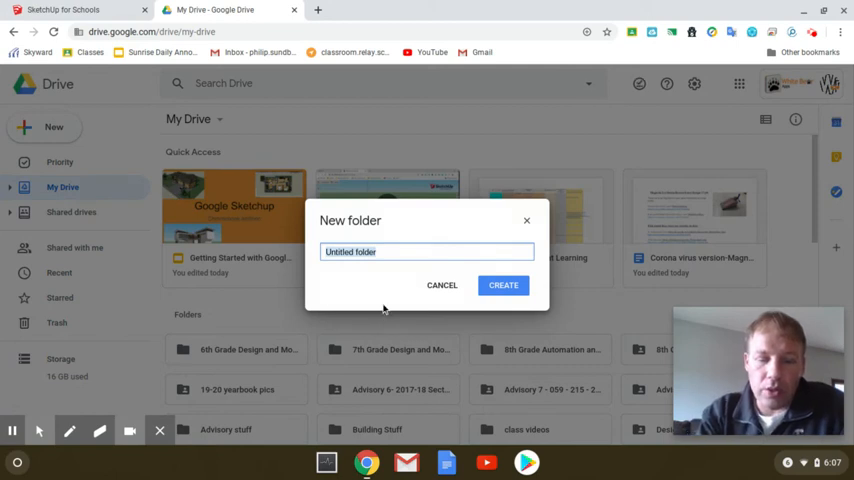
{"action": "type", "text": "google sk"}
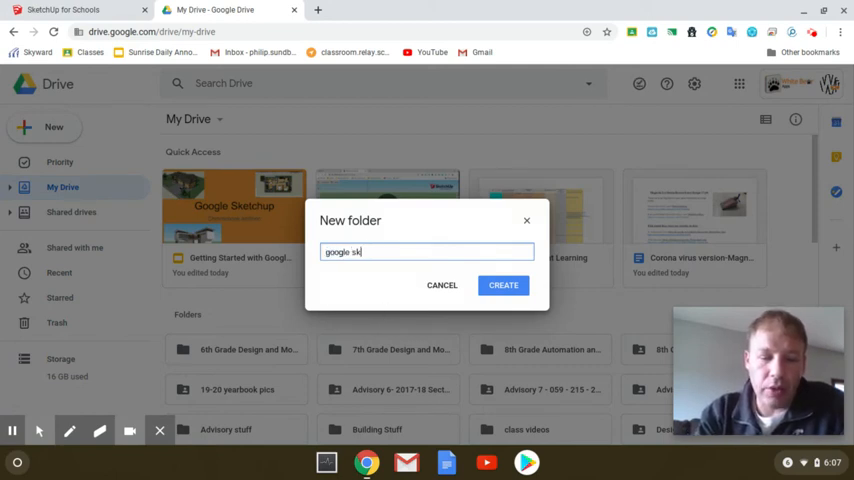
{"action": "type", "text": "etchup"}
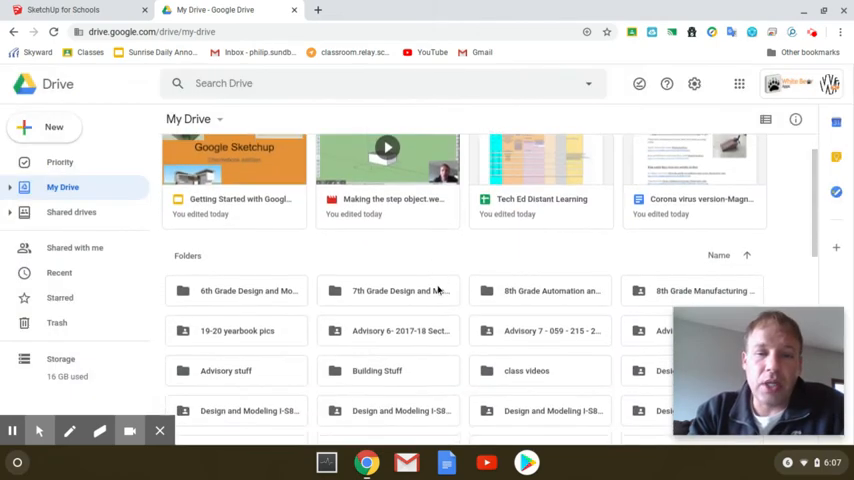
Step: Scroll down through the full My Drive folder list
{"action": "scroll", "scroll_direction": "down", "scroll_amount": 3}
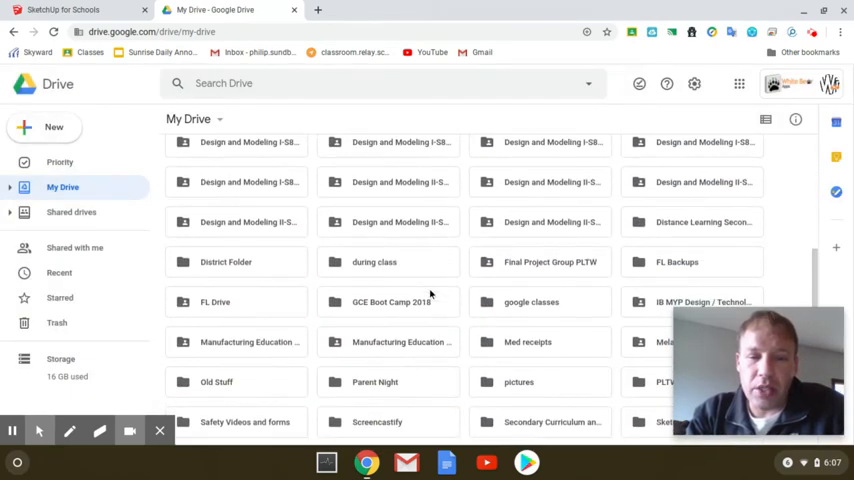
{"action": "scroll", "scroll_direction": "down", "scroll_amount": 3}
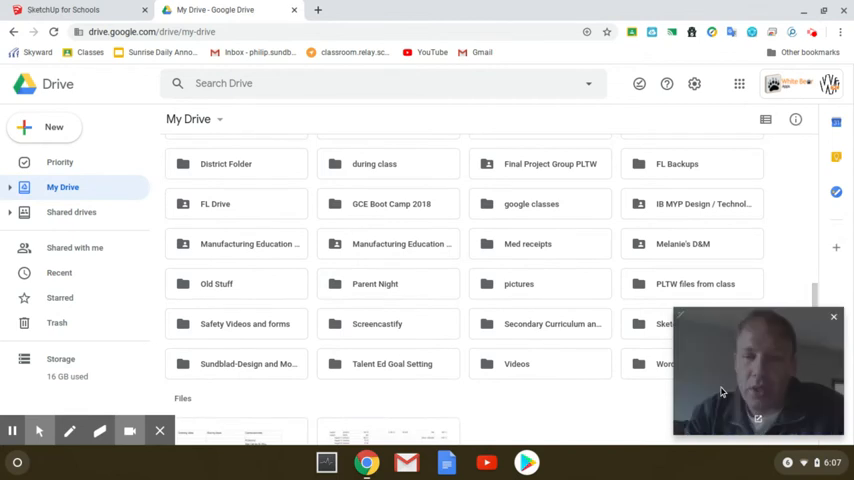
{"action": "scroll", "scroll_direction": "down", "scroll_amount": 3}
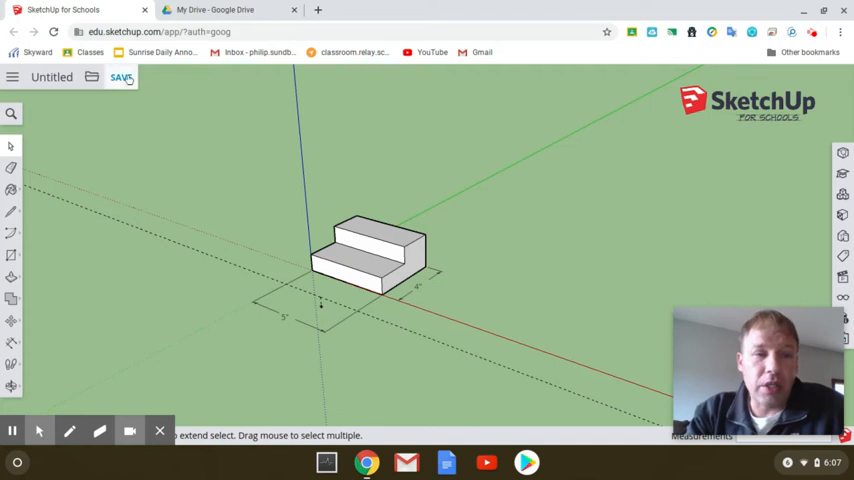
Step: Save the untitled model under the name 'Step object'
{"action": "left_click", "coordinate": [121, 77]}
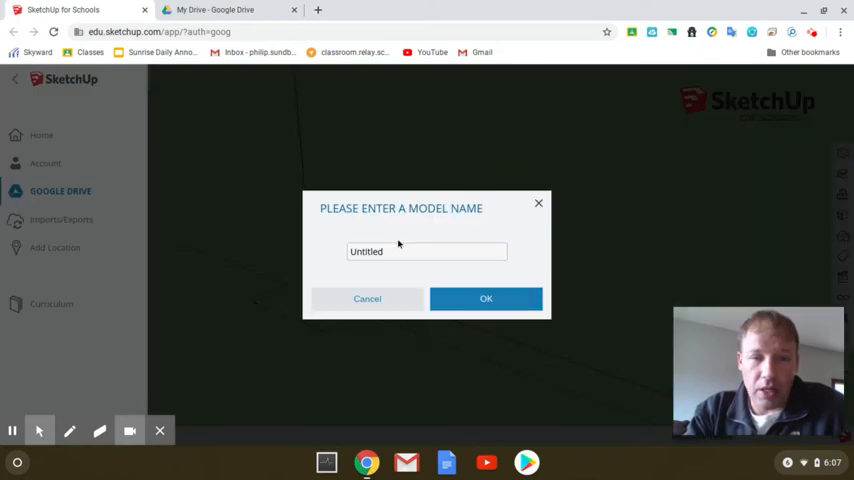
{"action": "type", "text": "S"}
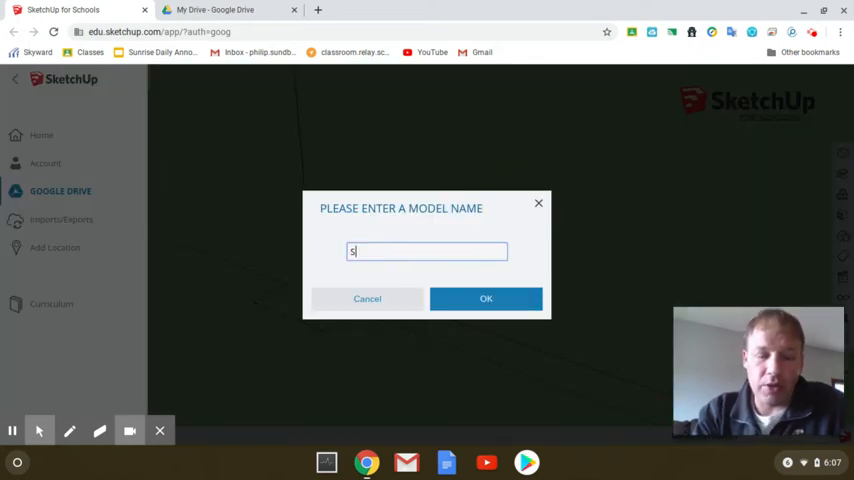
{"action": "type", "text": "tep object"}
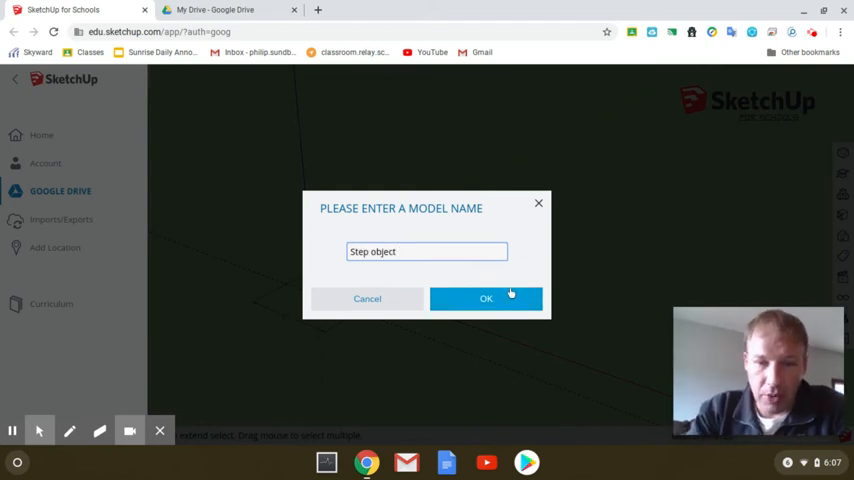
{"action": "left_click", "coordinate": [486, 298]}
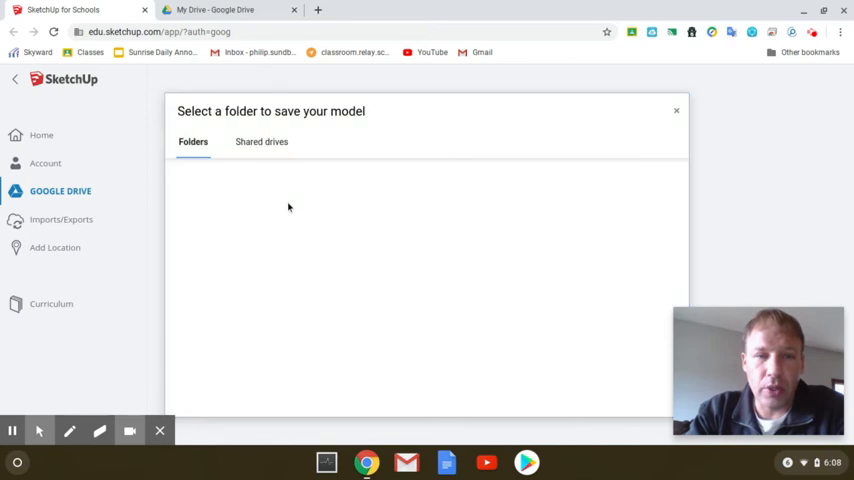
Step: Open the empty 'Sketchup for schools' folder in the save-location picker
{"action": "left_click", "coordinate": [193, 141]}
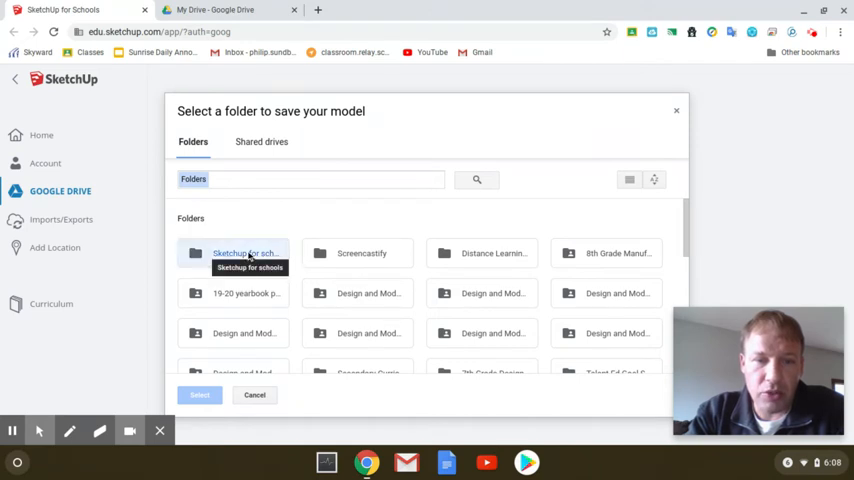
{"action": "double_click", "coordinate": [245, 252]}
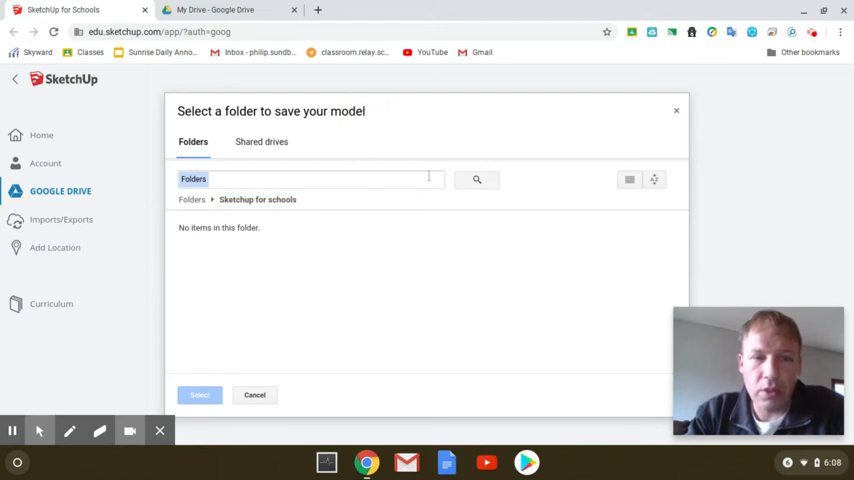
{"action": "mouse_move", "coordinate": [710, 135]}
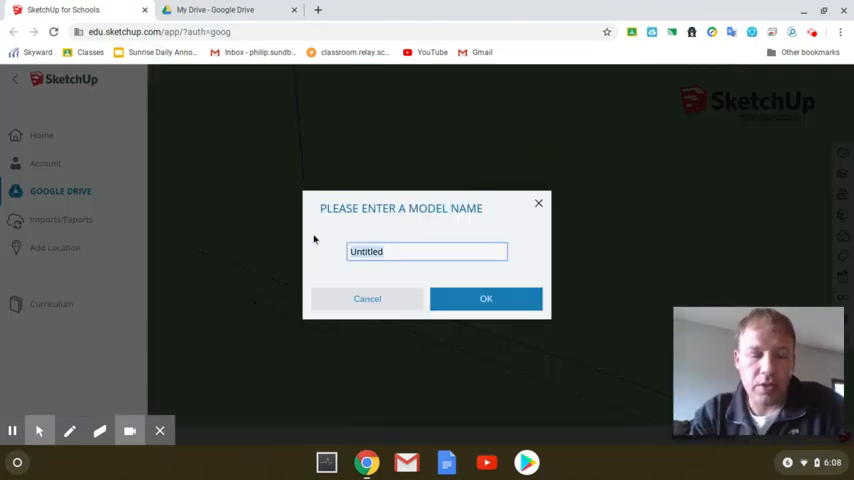
Step: Re-enter the model name 'step object' and confirm it
{"action": "type", "text": "step object"}
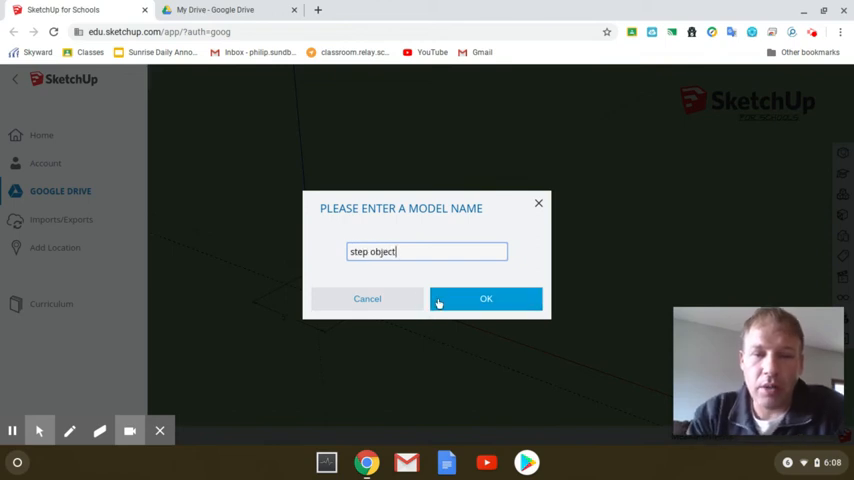
{"action": "left_click", "coordinate": [486, 298]}
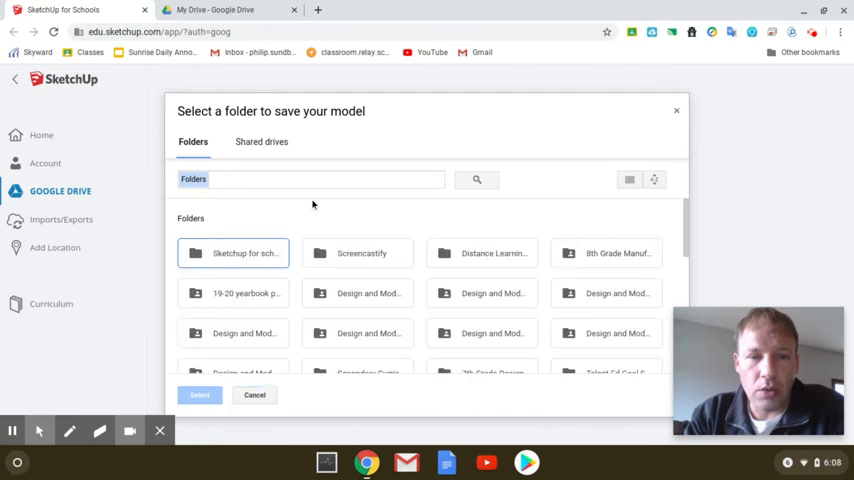
Step: Choose the 'Sketchup for schools' Drive folder as the save location
{"action": "double_click", "coordinate": [233, 253]}
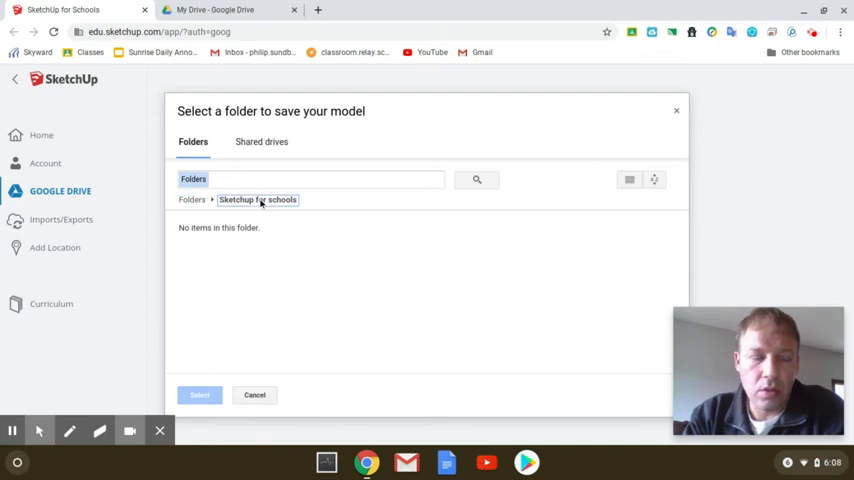
{"action": "left_click", "coordinate": [261, 141]}
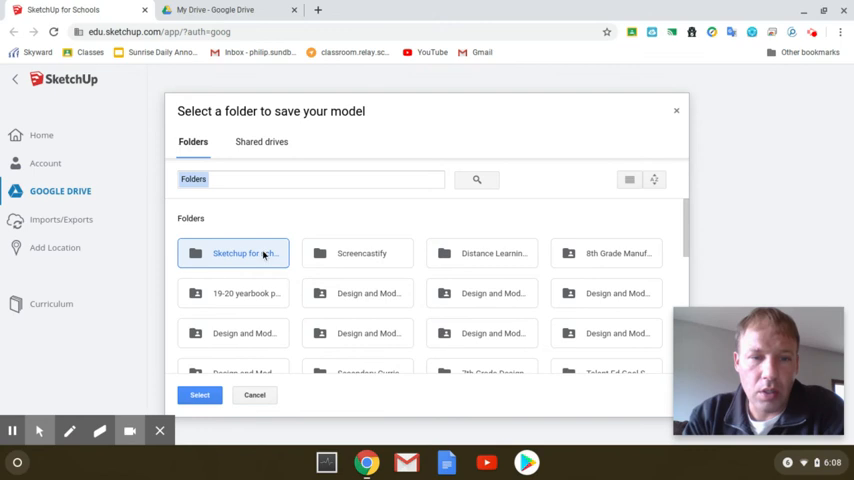
{"action": "left_click", "coordinate": [199, 395]}
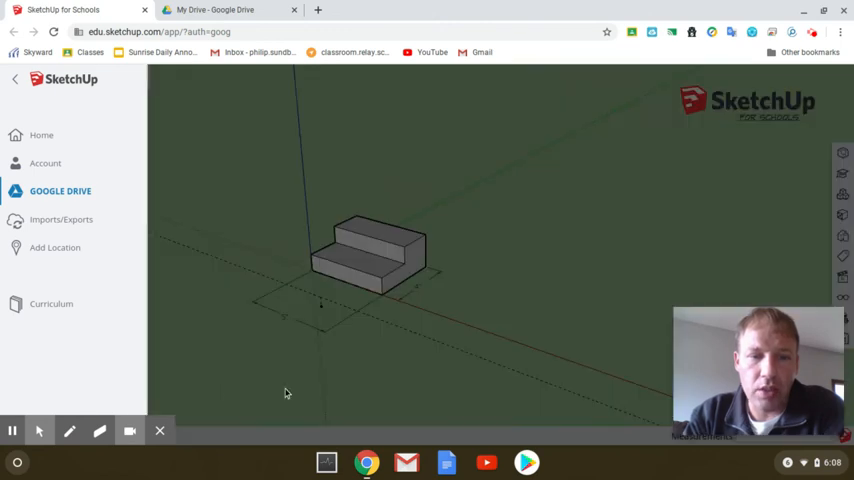
{"action": "mouse_move", "coordinate": [253, 82]}
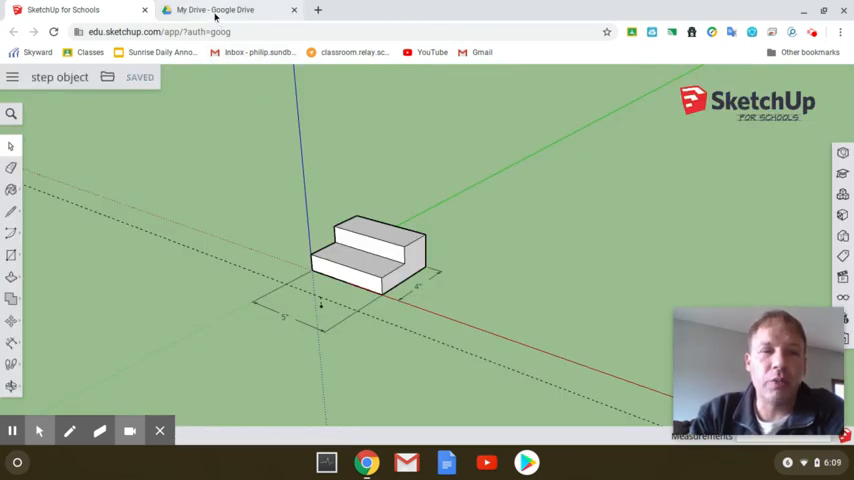
Step: Open the 'Sketchup for schools' folder in Google Drive to find step object.skp
{"action": "left_click", "coordinate": [213, 10]}
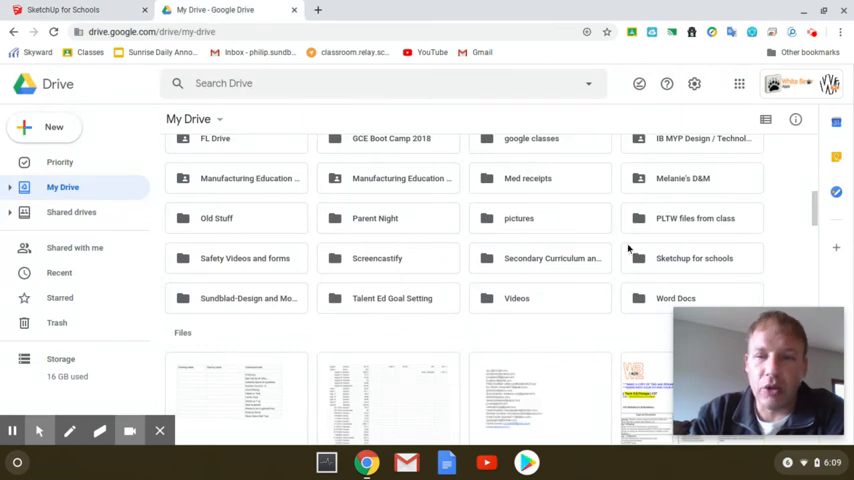
{"action": "double_click", "coordinate": [694, 258]}
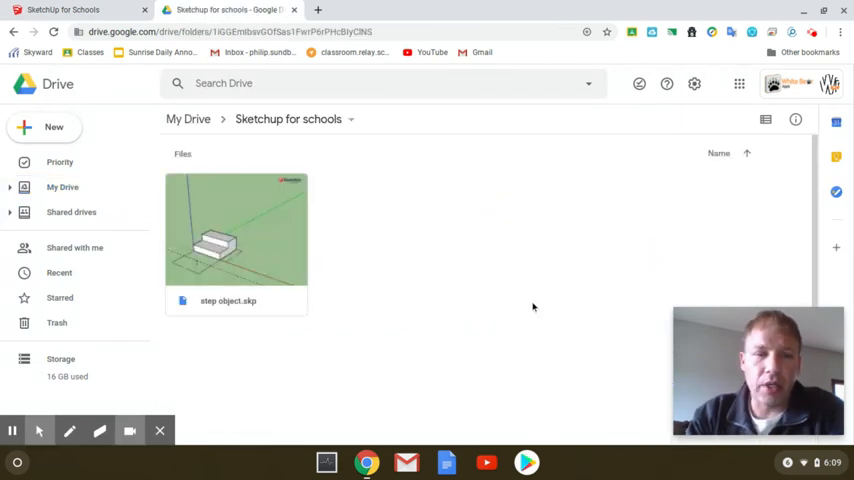
{"action": "left_click", "coordinate": [236, 230]}
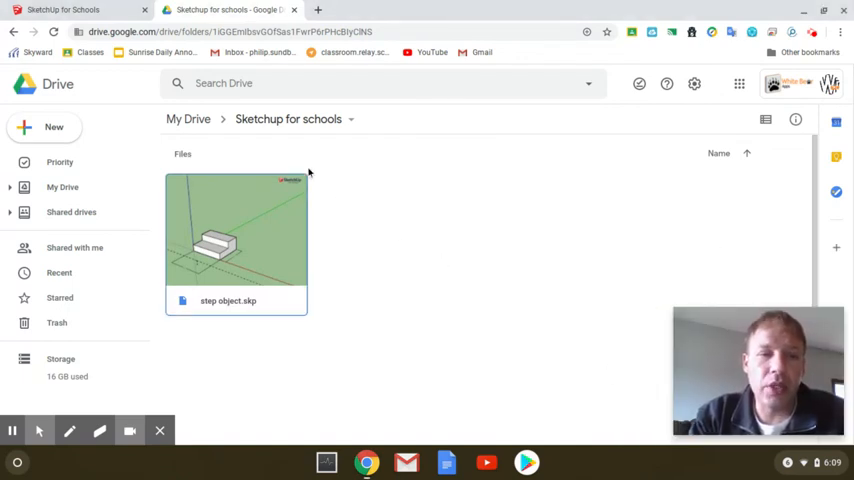
{"action": "mouse_move", "coordinate": [392, 254]}
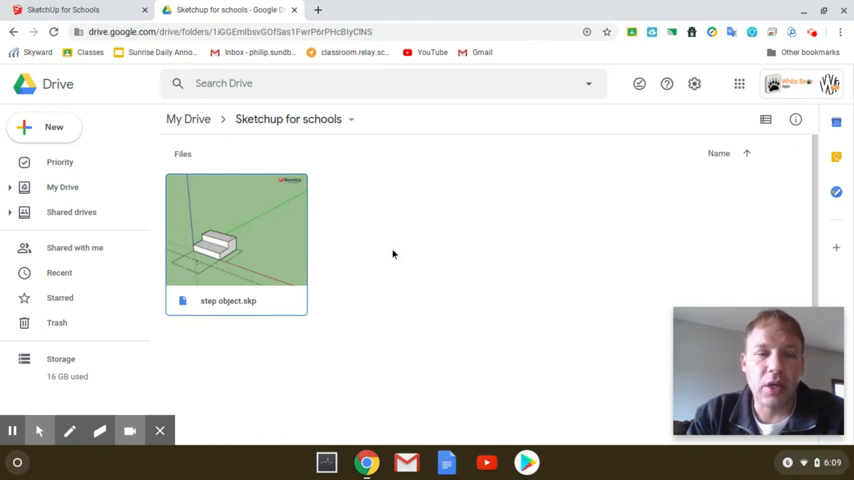
{"action": "mouse_move", "coordinate": [355, 230]}
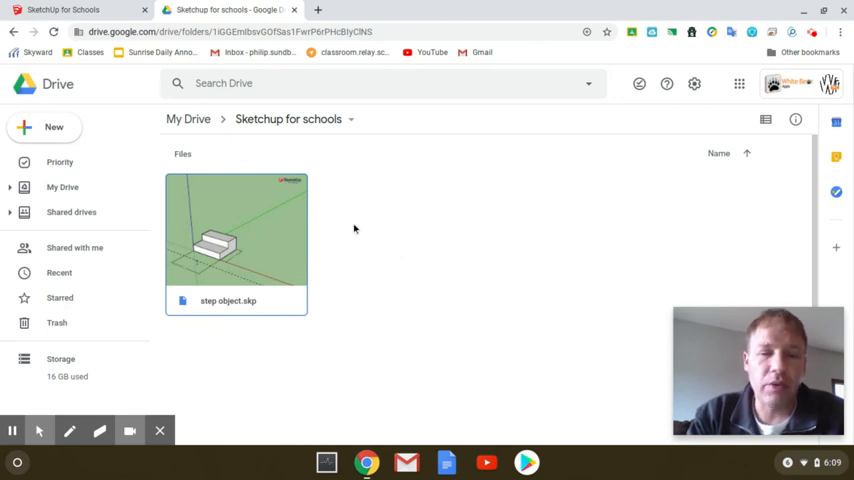
{"action": "mouse_move", "coordinate": [545, 239]}
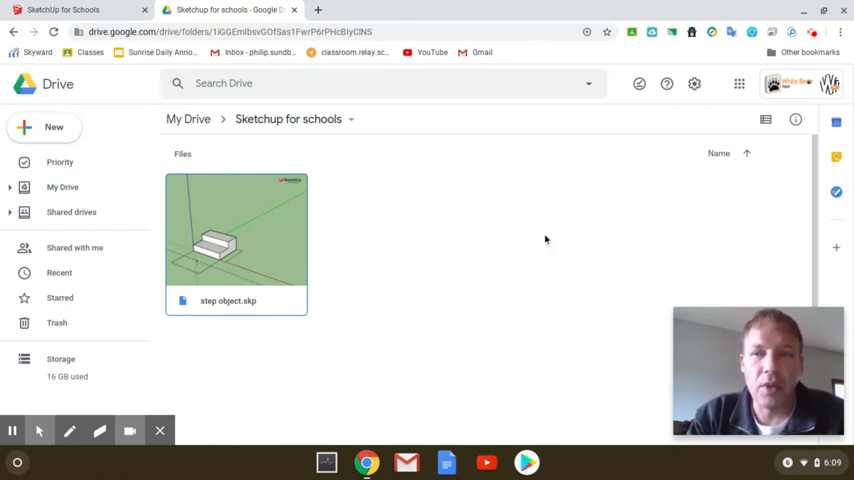